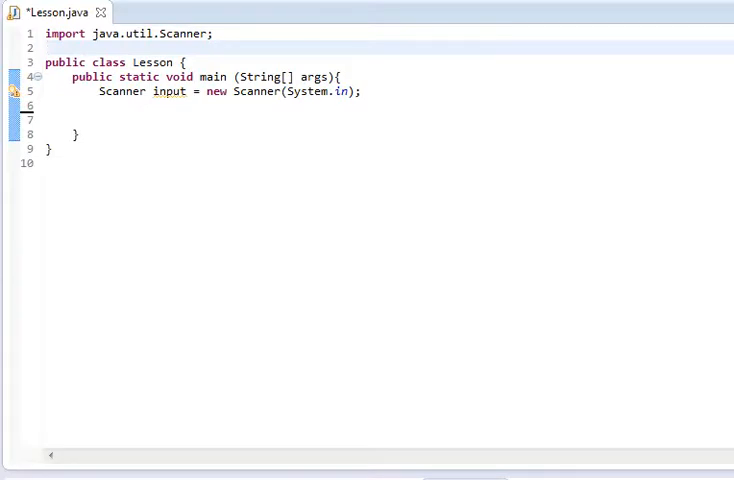
# Open blank lines above main and inside its body to make room for new code
pyautogui.click(46, 48)
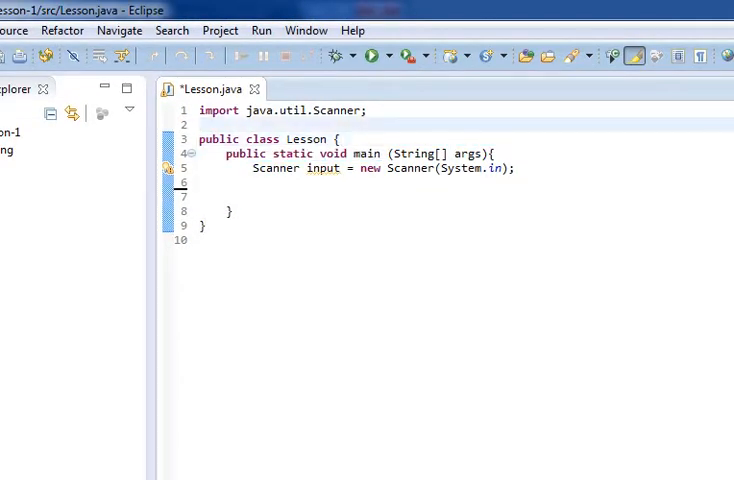
pyautogui.press('Backspace')
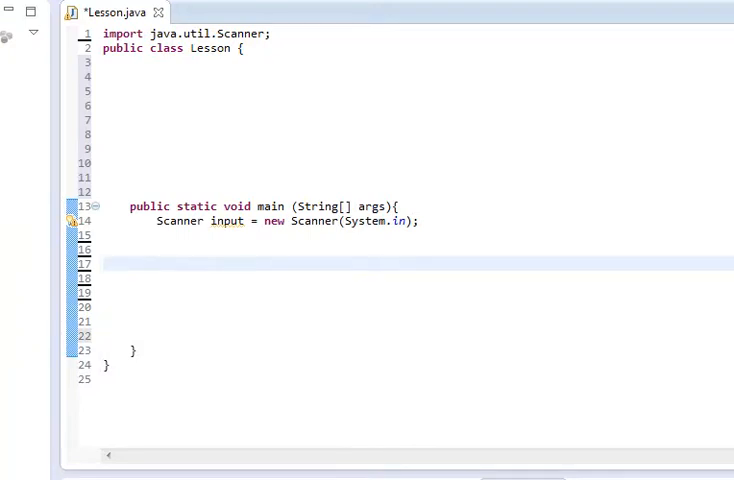
# Declare int number1 = 125, number2 = 12345 in main, fixing the mistyped digit
pyautogui.write('int')
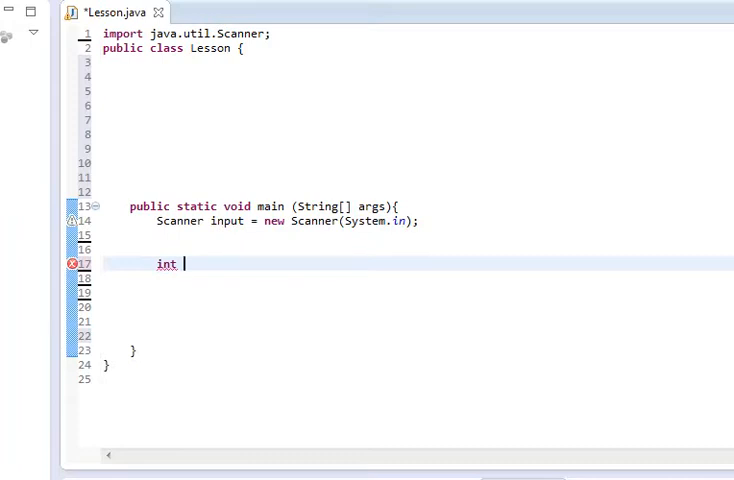
pyautogui.write('number1 =')
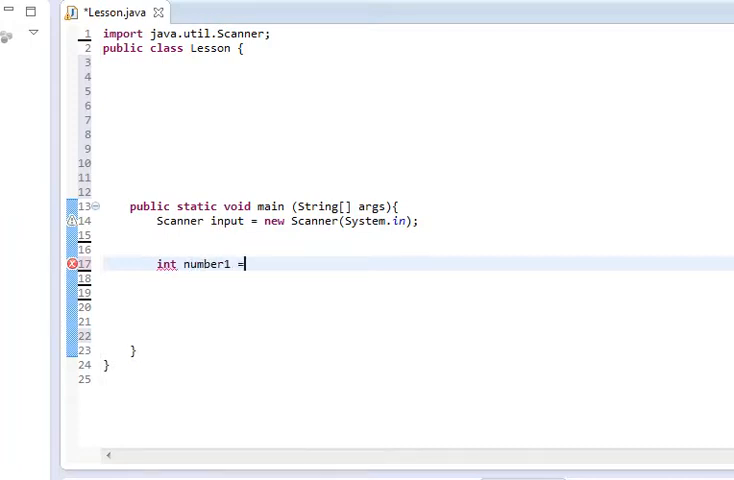
pyautogui.write('1235')
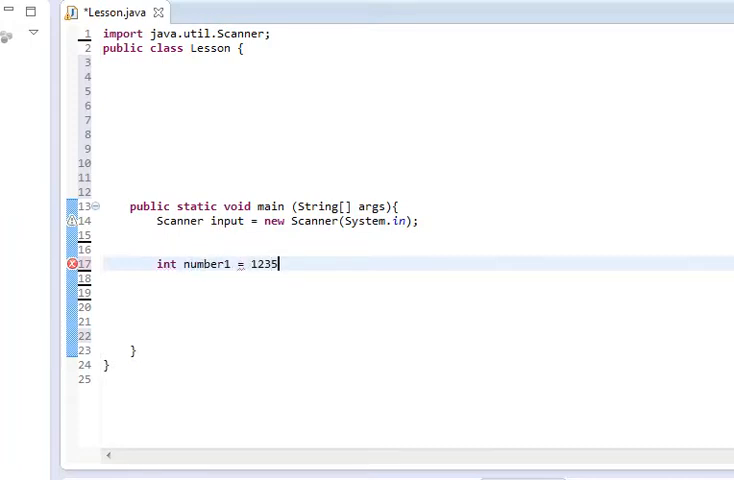
pyautogui.press('Backspace')
pyautogui.write(',')
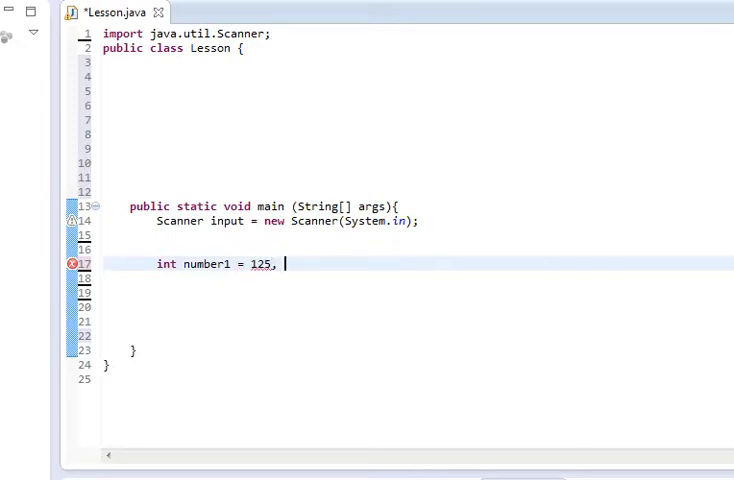
pyautogui.write('number2 =')
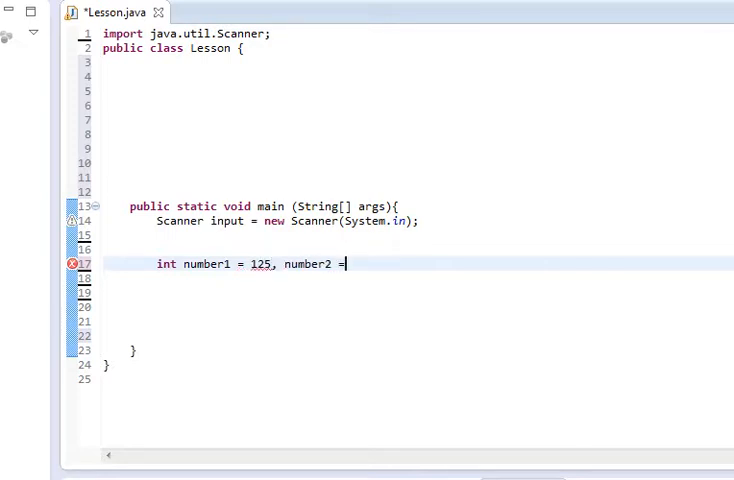
pyautogui.write('1234')
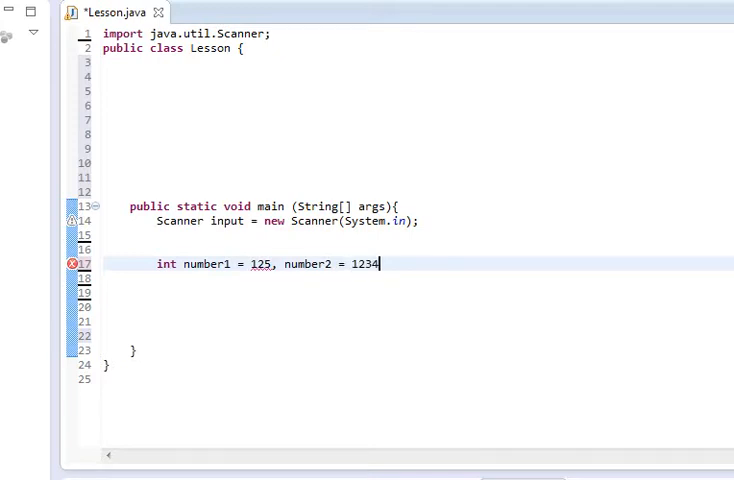
pyautogui.write('5;')
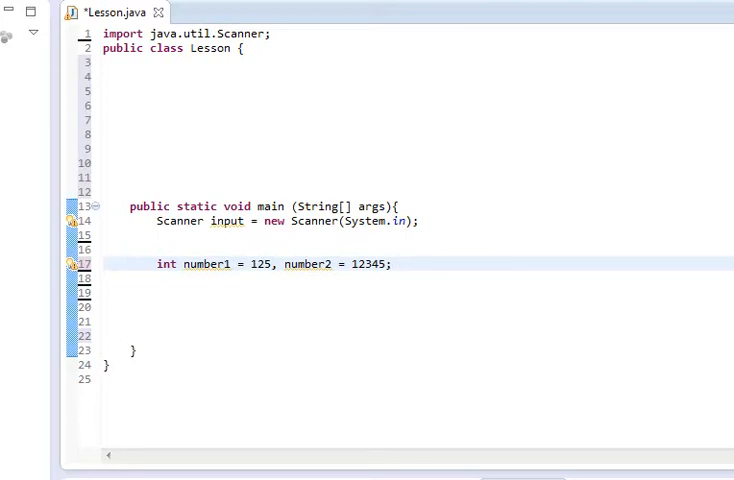
pyautogui.click(392, 264)
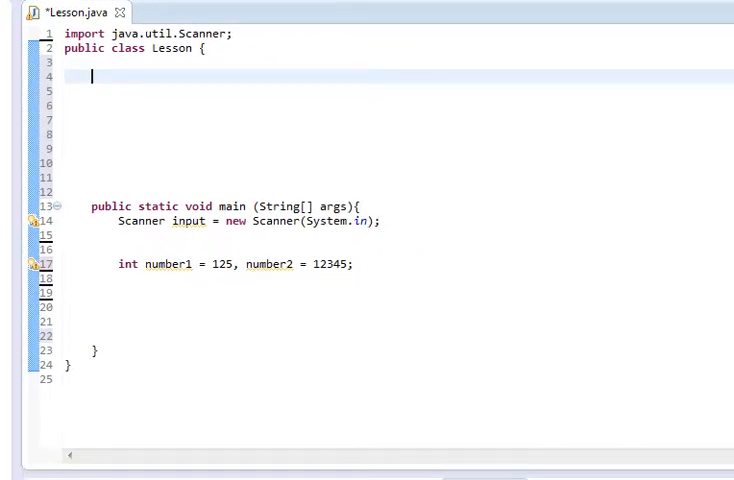
# Declare public static void addNumbers(int a, int b) above main
pyautogui.write('public')
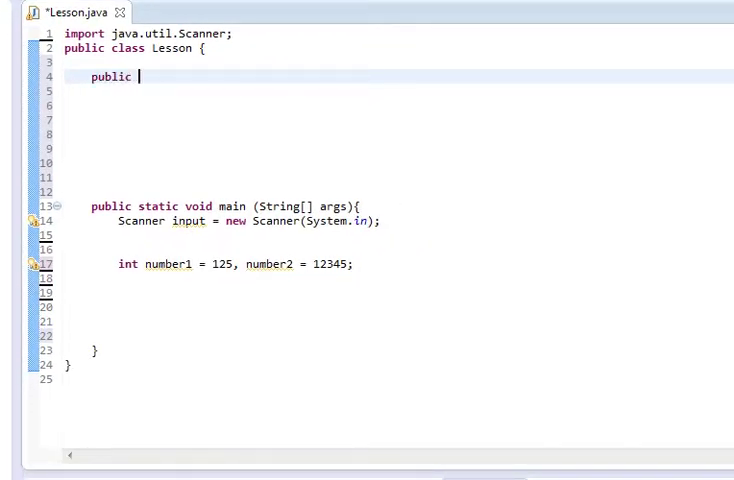
pyautogui.write('static')
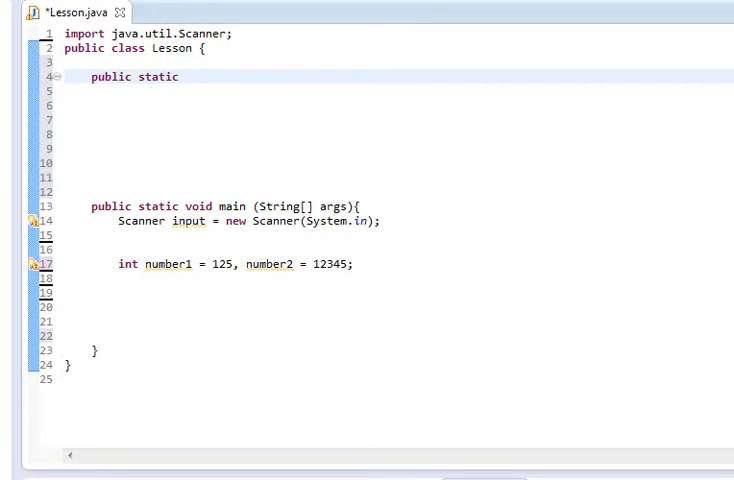
pyautogui.write('void ()')
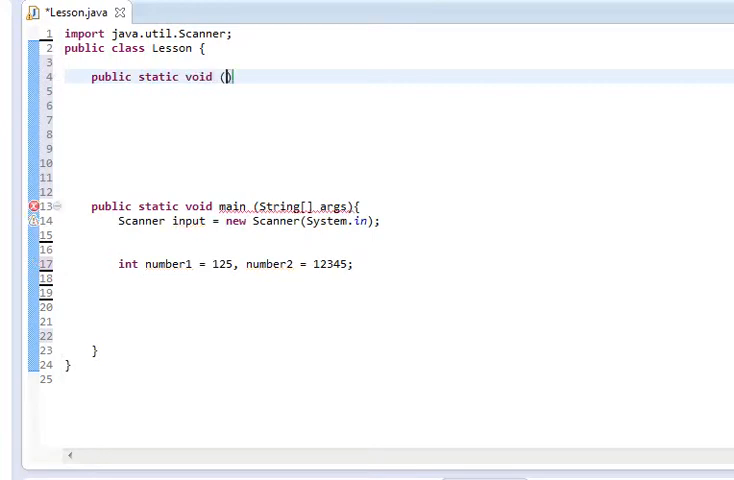
pyautogui.write('addN')
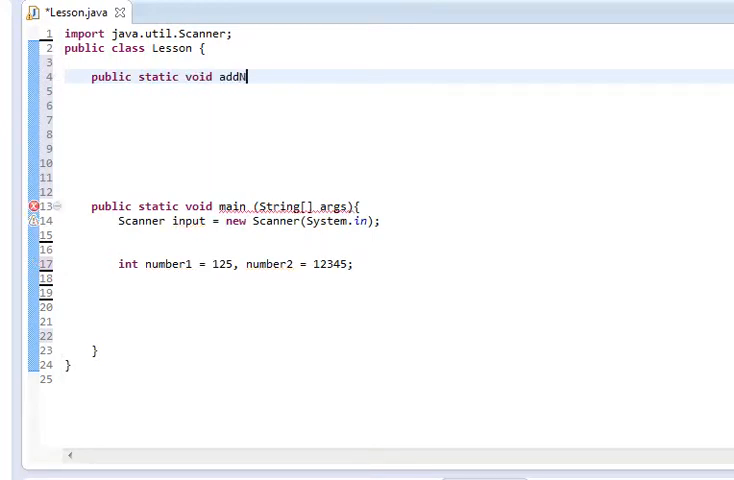
pyautogui.write('umbers()')
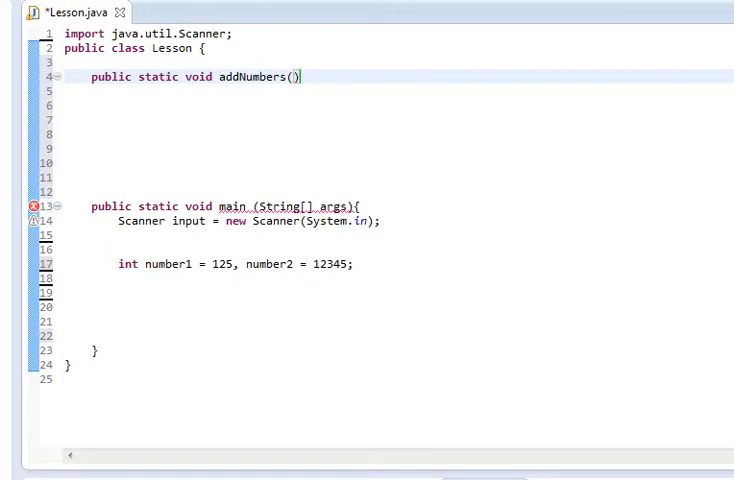
pyautogui.write('int a, int b')
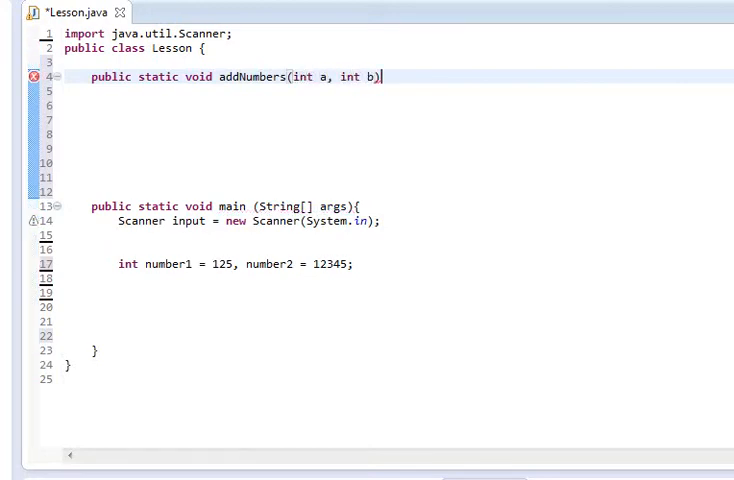
pyautogui.write('{')
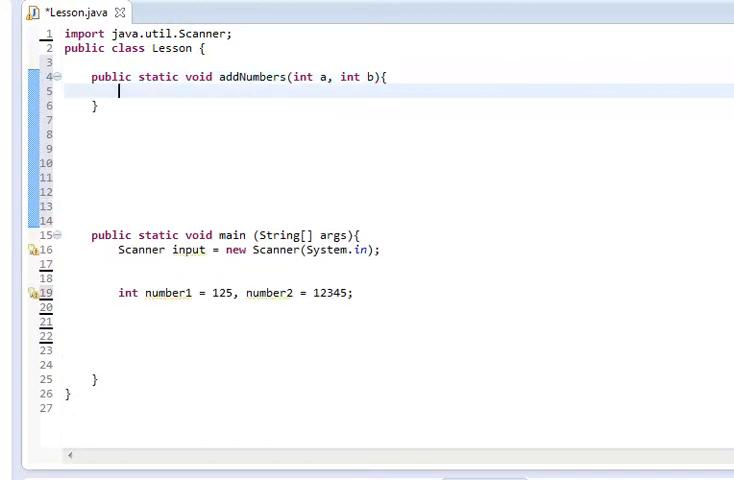
# Make addNumbers print "The sum of the numbers is: " + (a+b)
pyautogui.write('System.out.println(')
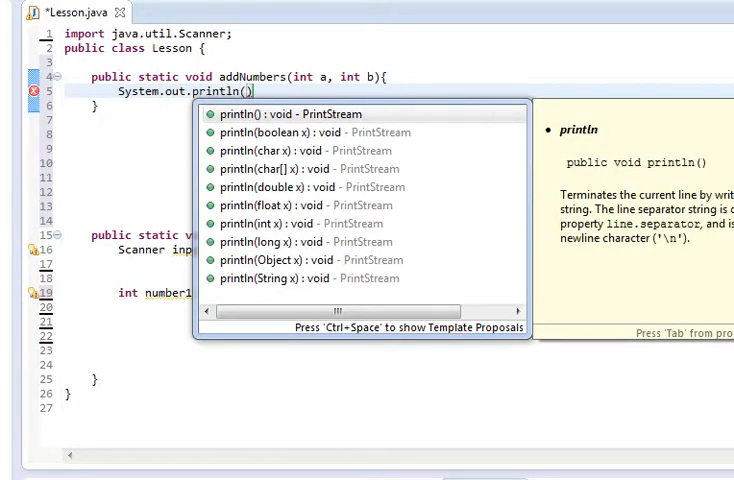
pyautogui.write('"The sum of "')
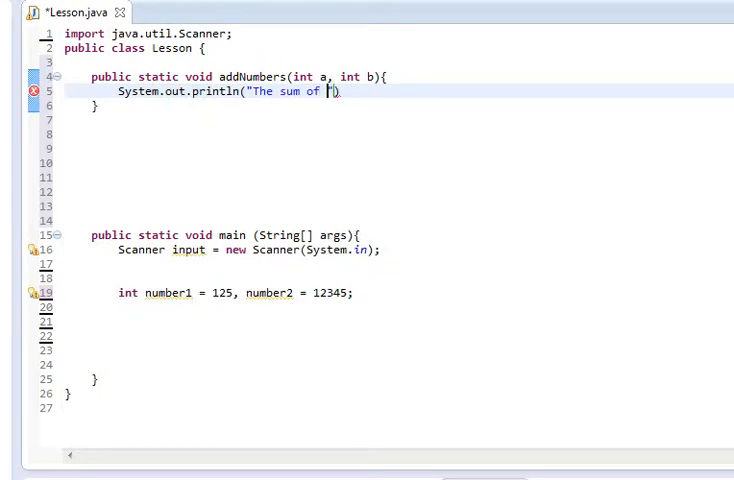
pyautogui.write('the numbers is')
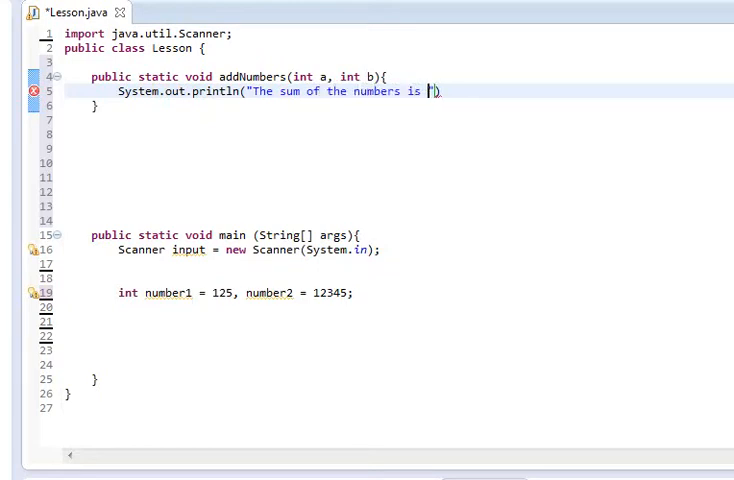
pyautogui.write(': " + b')
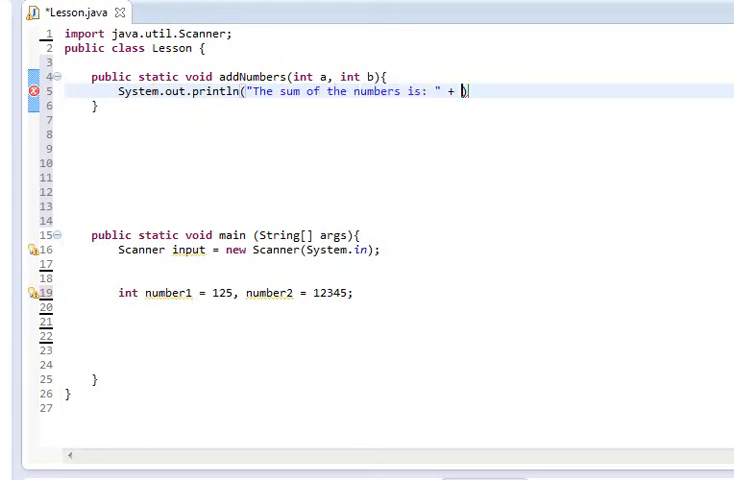
pyautogui.write('(a)')
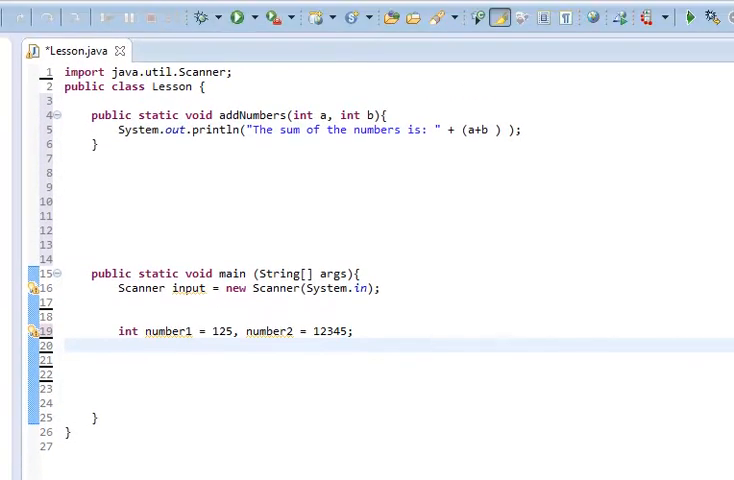
# Call addNumbers(number1, number2) at the end of main
pyautogui.write('addNu')
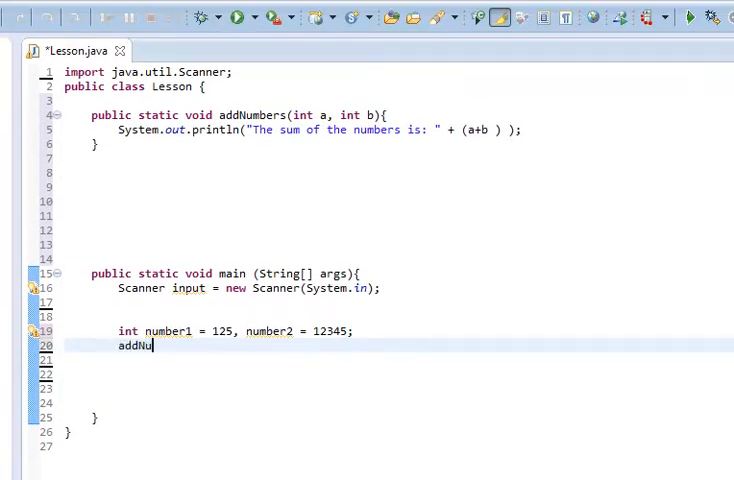
pyautogui.write('mbers()')
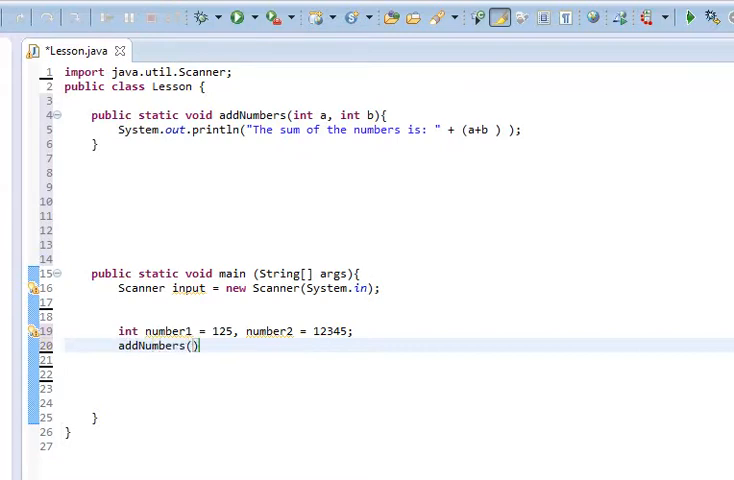
pyautogui.write('a,')
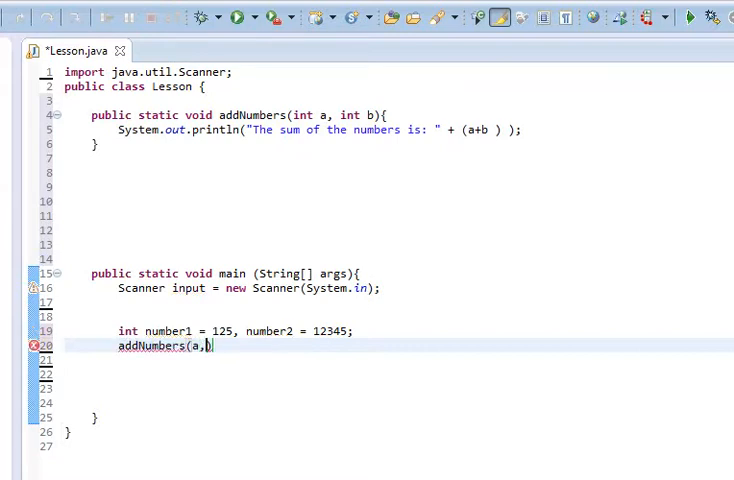
pyautogui.write('b);')
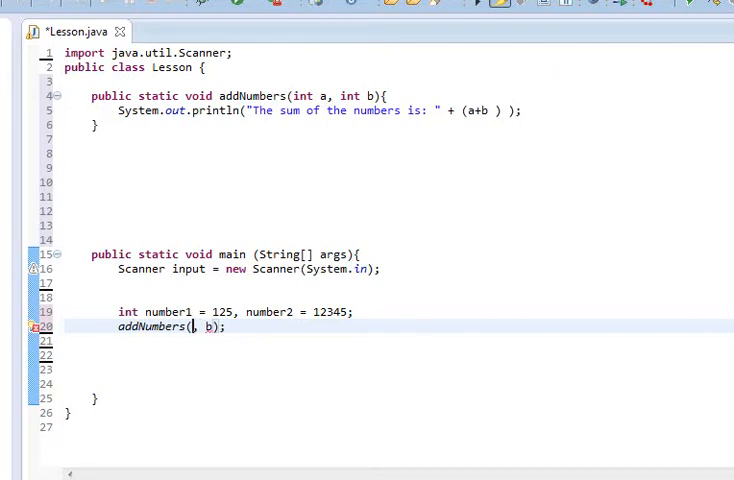
pyautogui.write('number1')
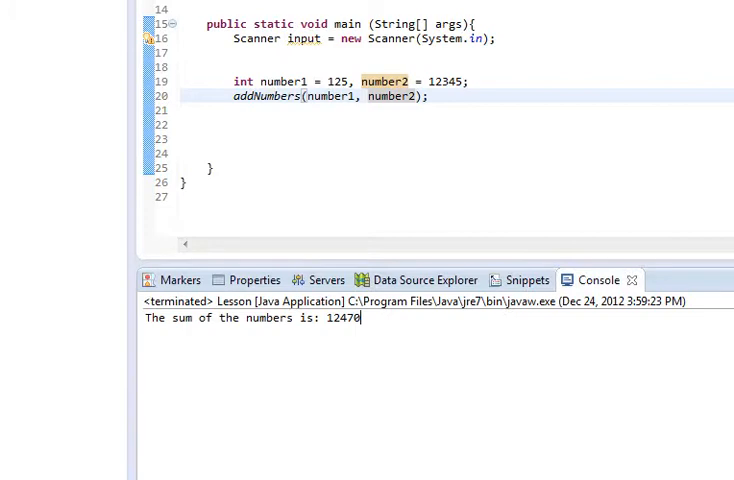
# Run Lesson to see the sum line, then review the addNumbers call and number2 usages
pyautogui.scroll(3)
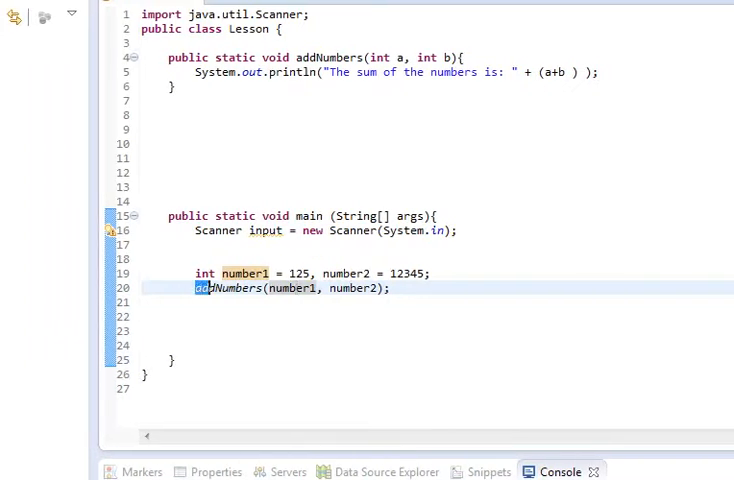
pyautogui.doubleClick(226, 288)
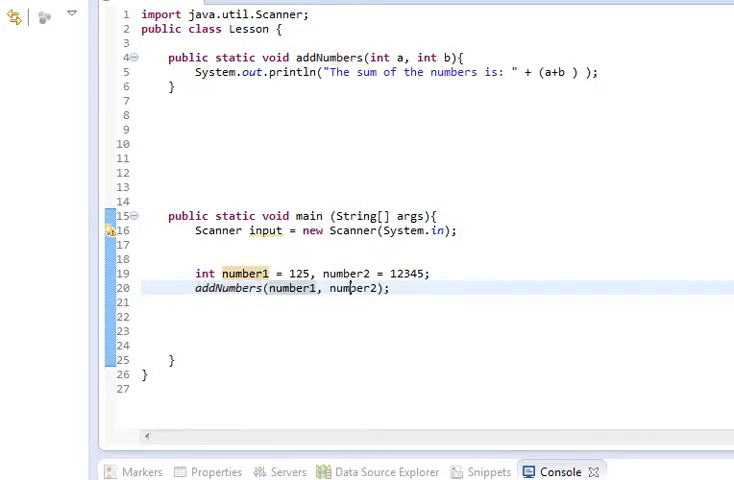
pyautogui.doubleClick(346, 272)
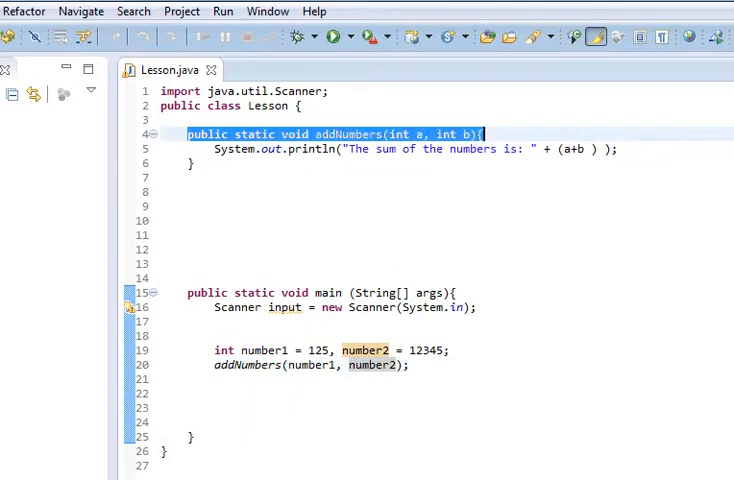
pyautogui.click(196, 164)
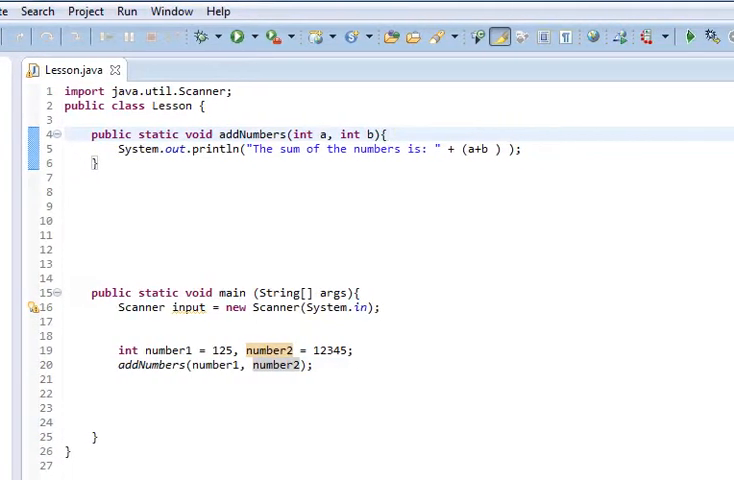
# Add the comment // a = number1, b = number2 after the addNumbers signature and highlight number1
pyautogui.write('// (')
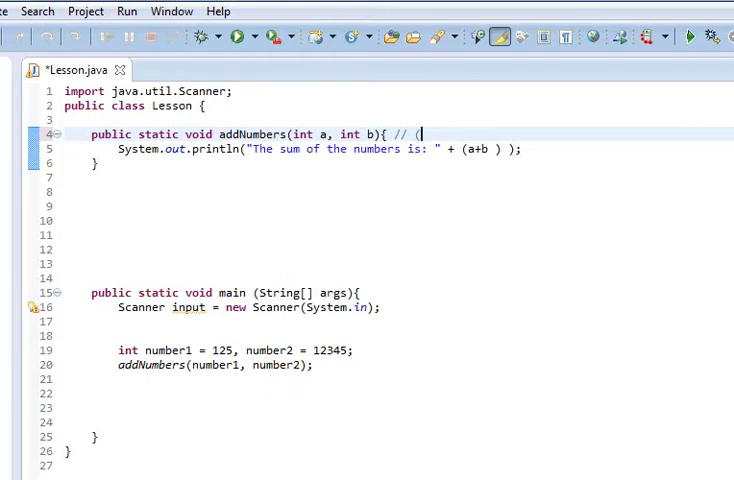
pyautogui.write('number1')
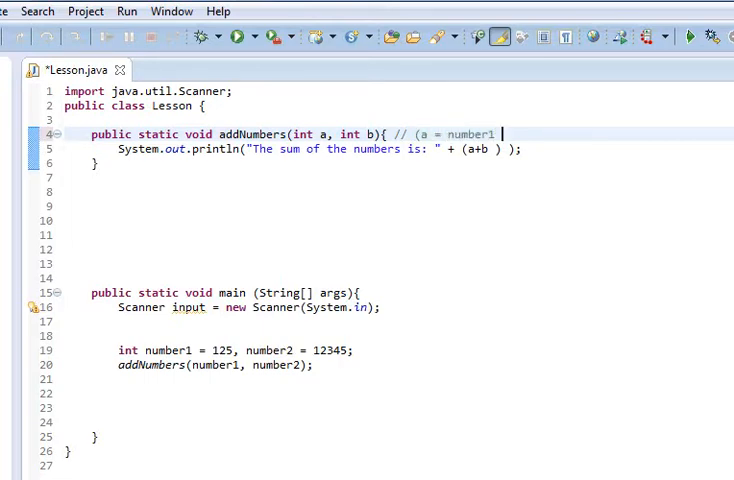
pyautogui.write('b =')
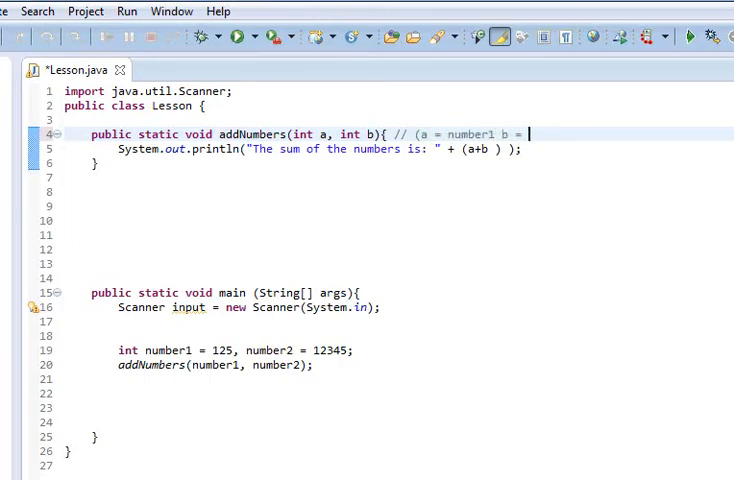
pyautogui.write('number2')
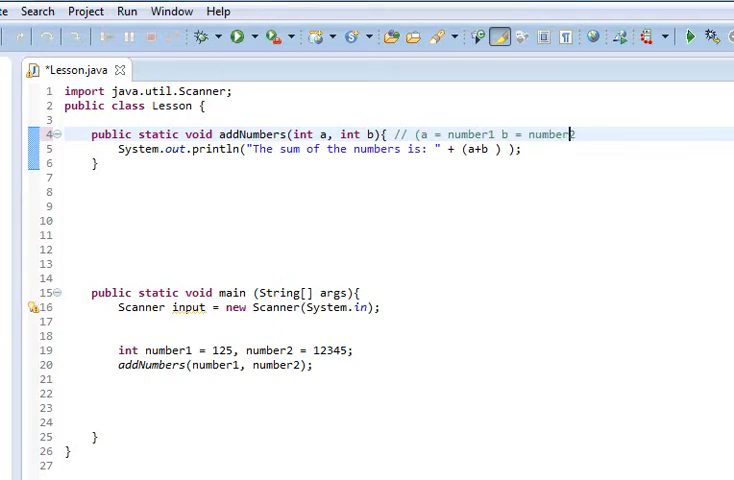
pyautogui.write(',')
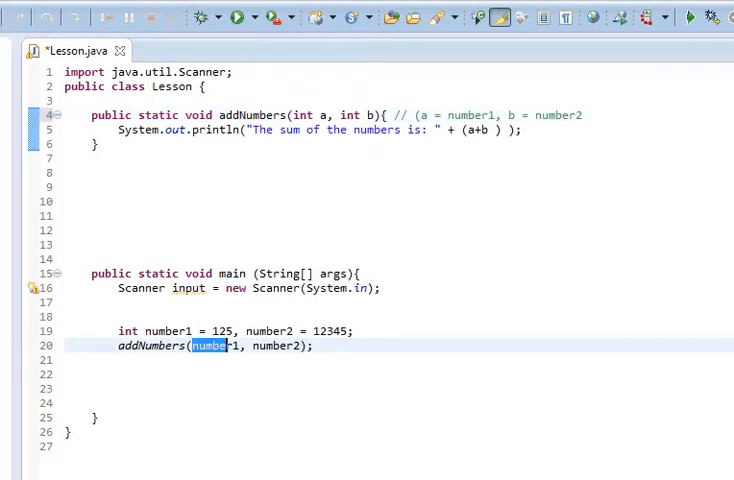
pyautogui.doubleClick(268, 344)
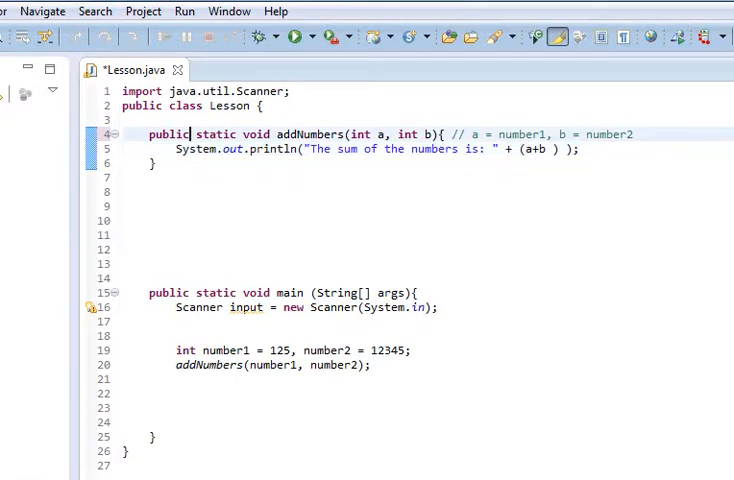
# Change the addNumbers return type from void to int
pyautogui.doubleClick(206, 134)
pyautogui.write('nt')
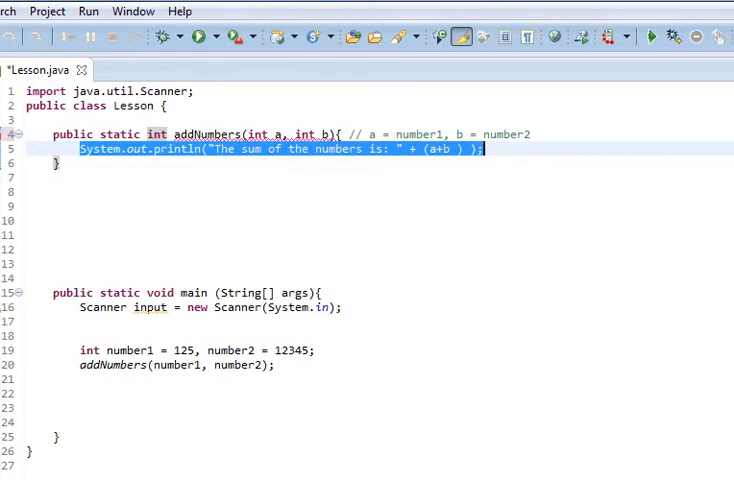
# Make addNumbers return a+b, store it in int total in main and start a println with "The sum of"
pyautogui.press('Delete')
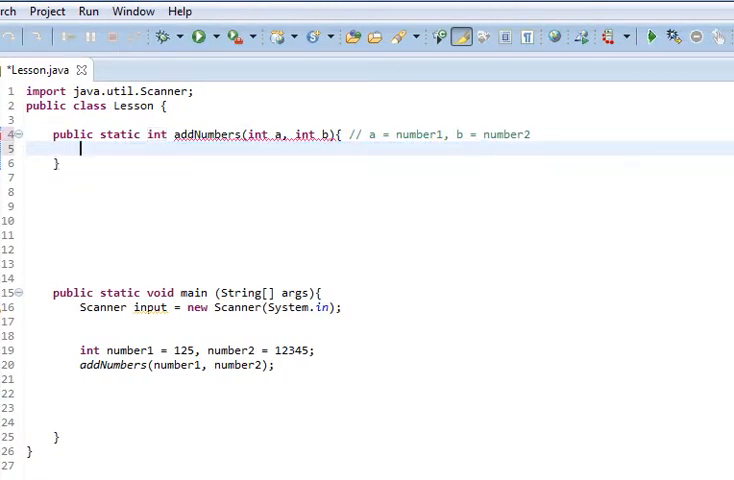
pyautogui.write('return')
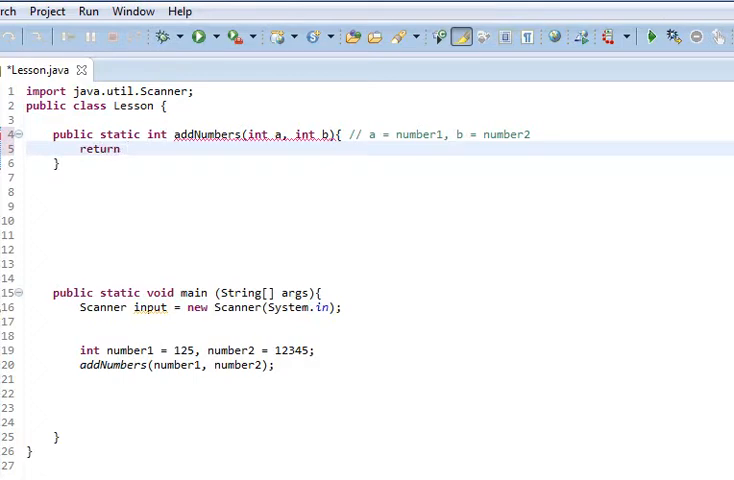
pyautogui.write('a+b;')
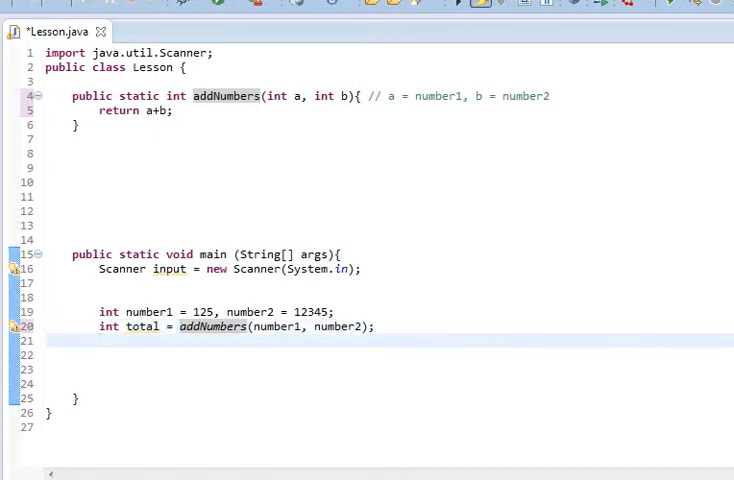
pyautogui.write('System.out.println("')
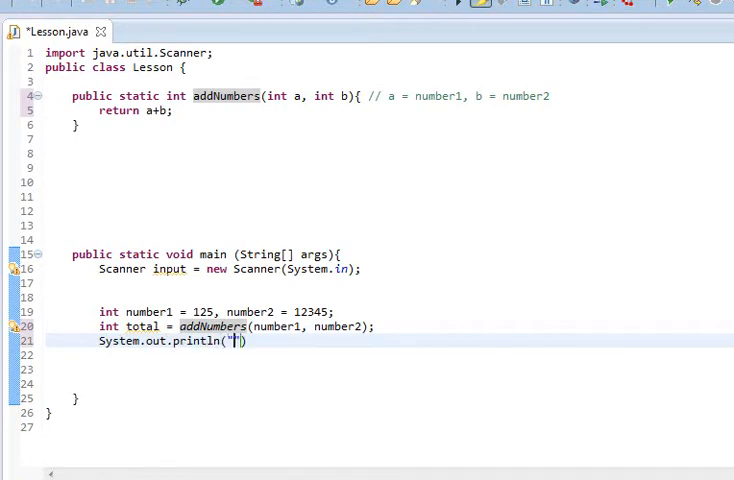
pyautogui.write('The sum of')
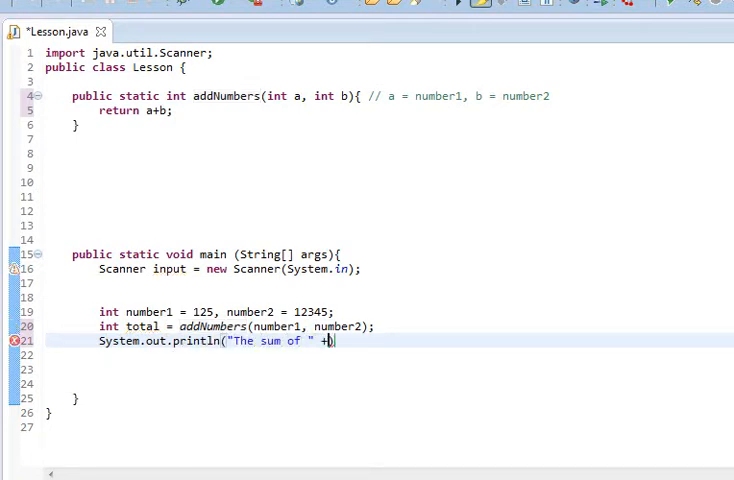
# Finish the println with number1, number2 and total, run to get "The sum of 125 + 12345 is: 12470"
pyautogui.write('number)')
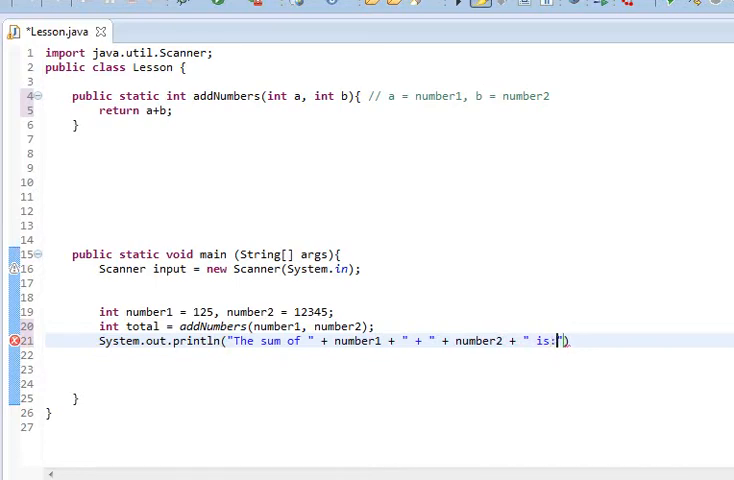
pyautogui.write('"')
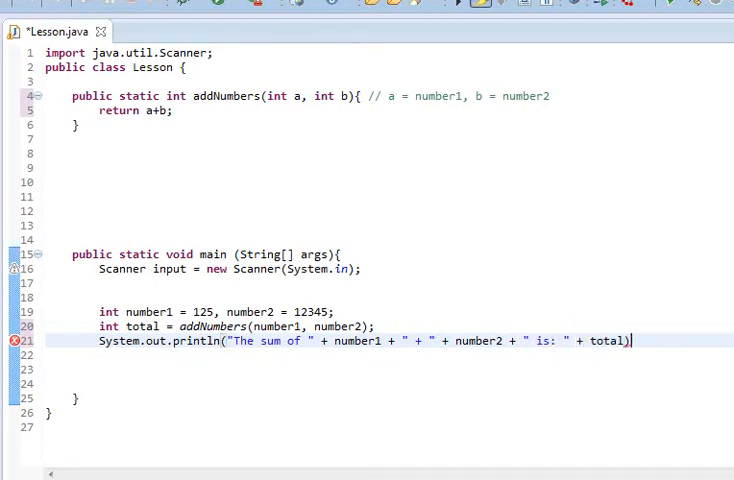
pyautogui.write(';')
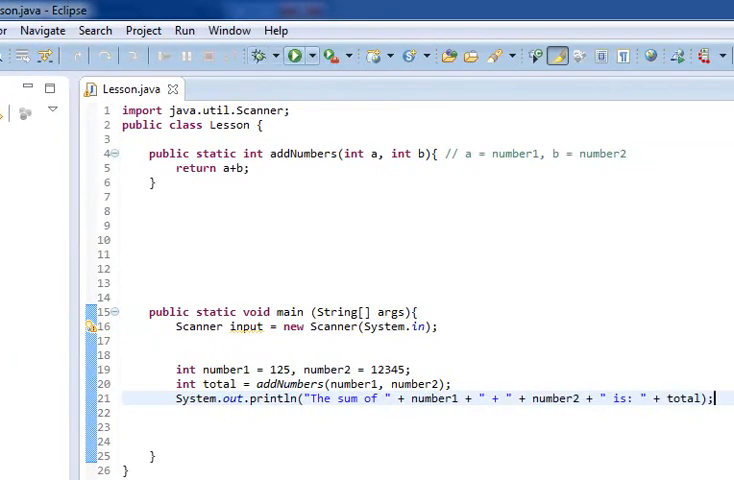
pyautogui.click(292, 56)
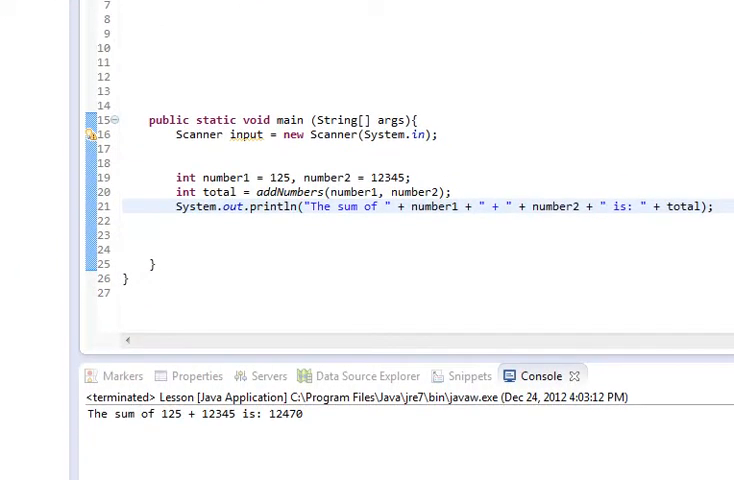
pyautogui.scroll(3)
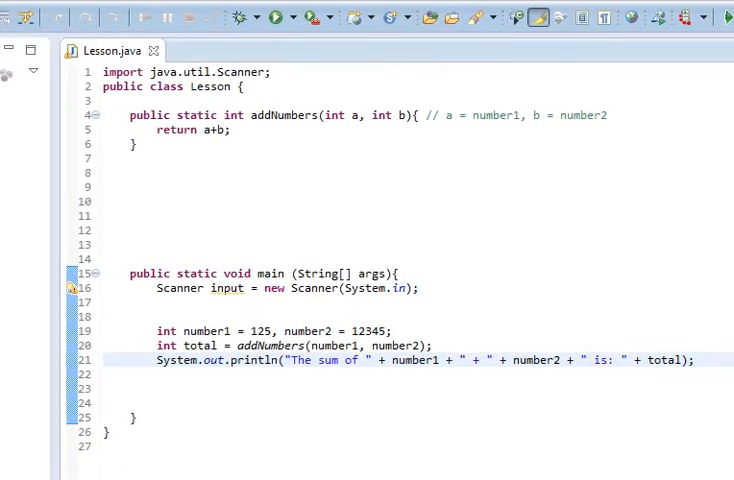
pyautogui.click(340, 344)
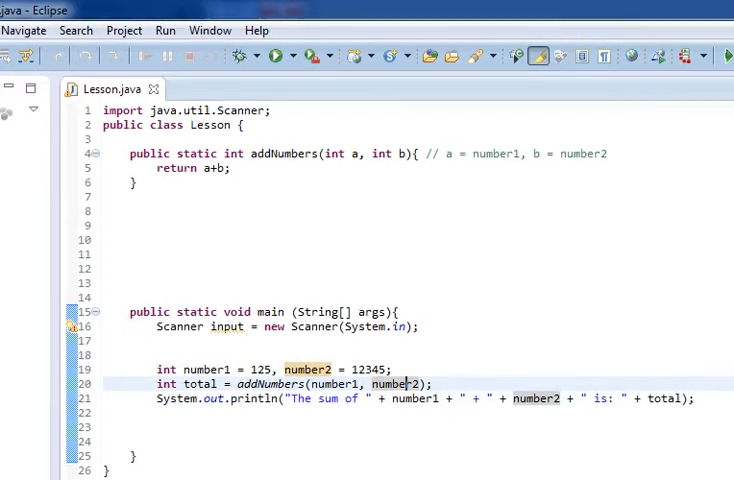
pyautogui.moveTo(264, 152)
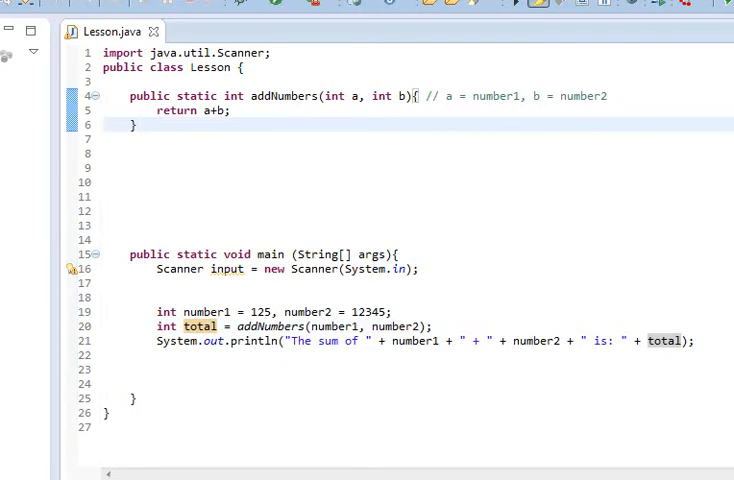
# Insert blank lines below addNumbers to make room for a new method
pyautogui.press('enter')
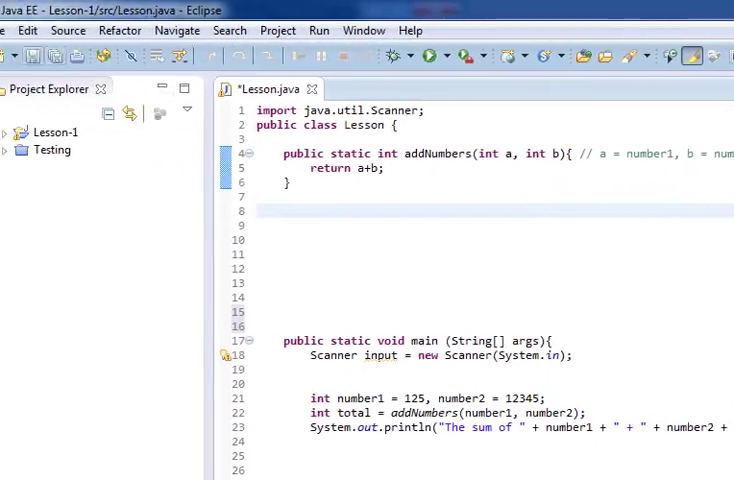
pyautogui.press('ctrl+s')
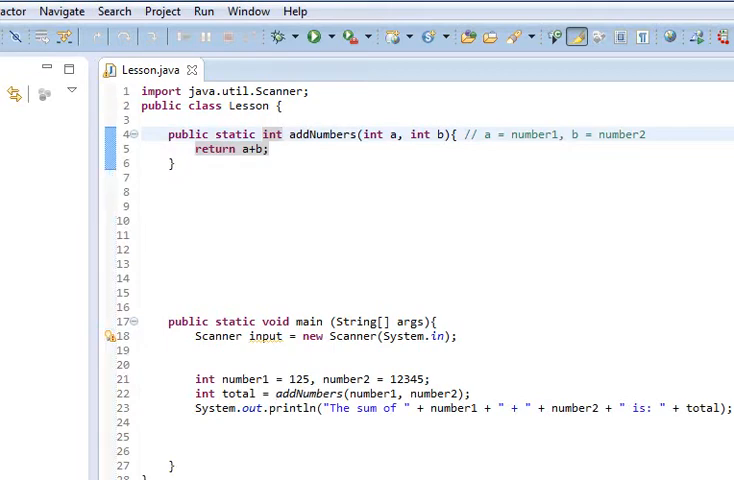
pyautogui.doubleClick(214, 148)
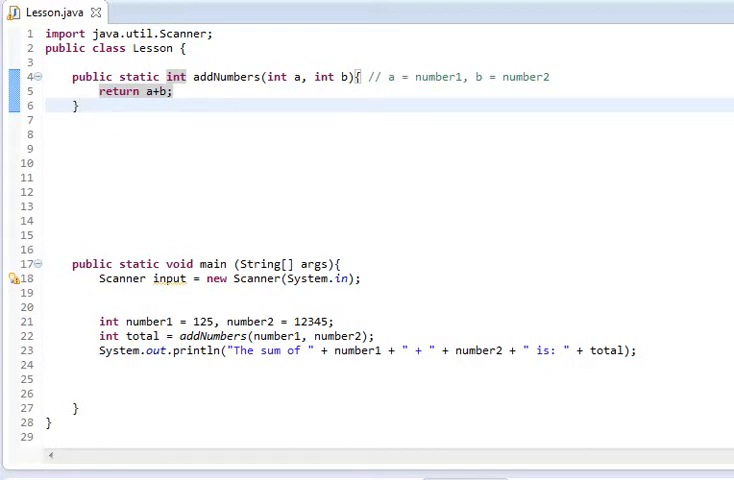
pyautogui.press('Enter')
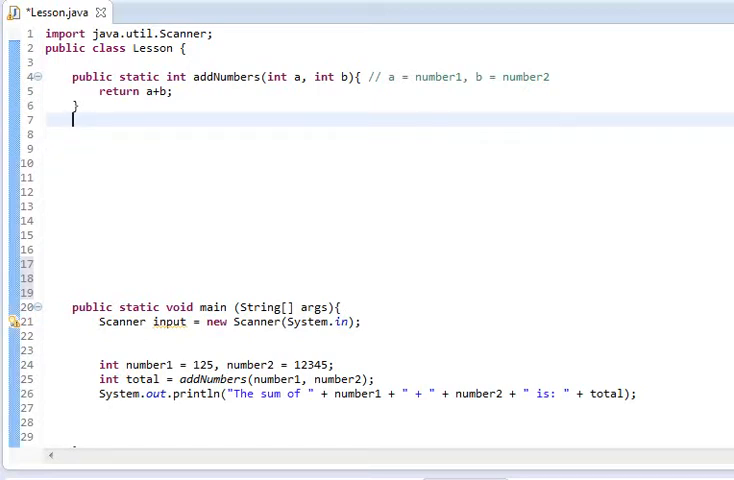
# Declare the static method signature public int prodSum(int x, int y)
pyautogui.write('publi')
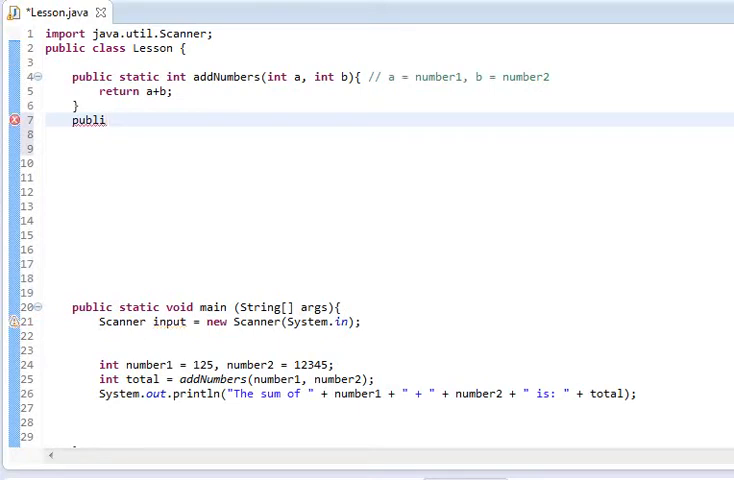
pyautogui.write('v')
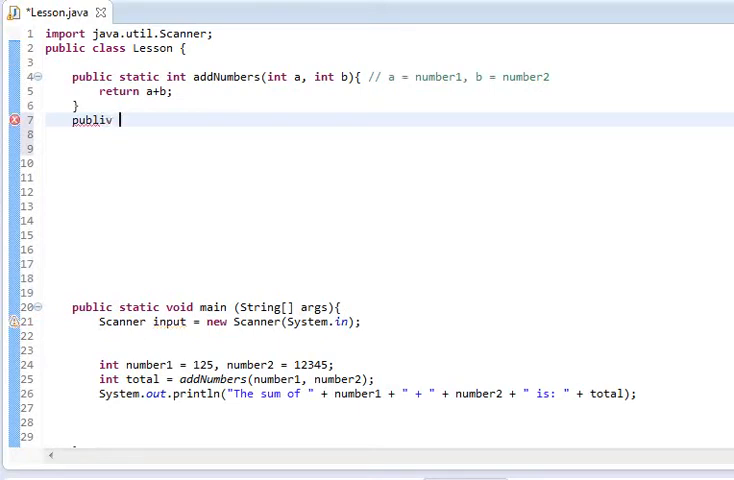
pyautogui.write('c static')
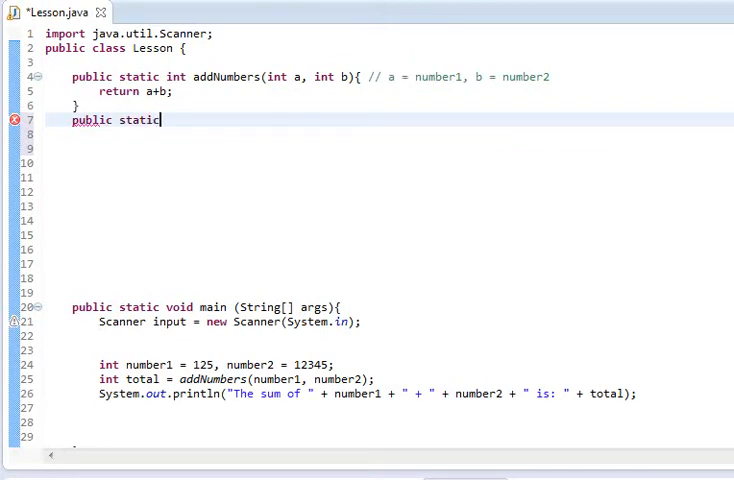
pyautogui.write('int')
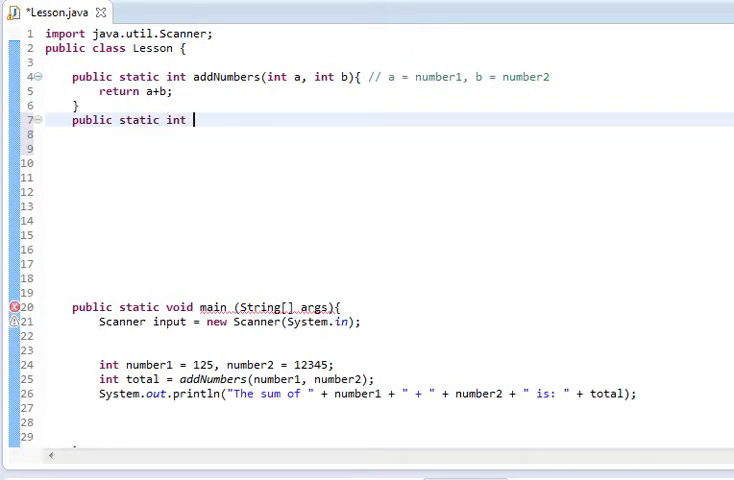
pyautogui.write('prodSu')
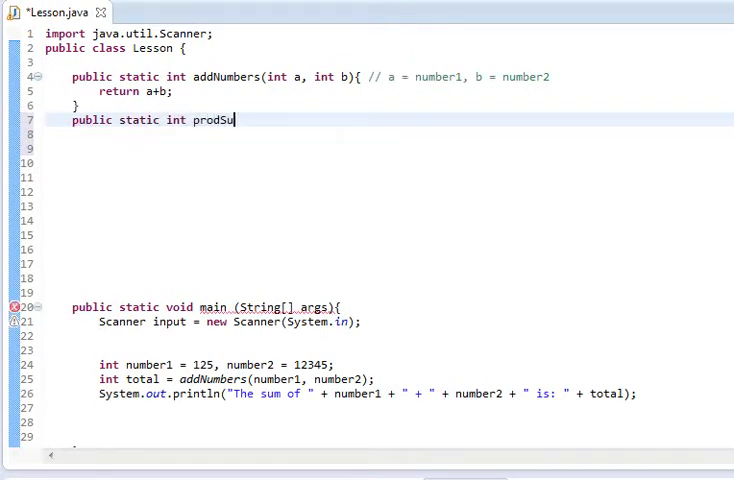
pyautogui.write('m(int b')
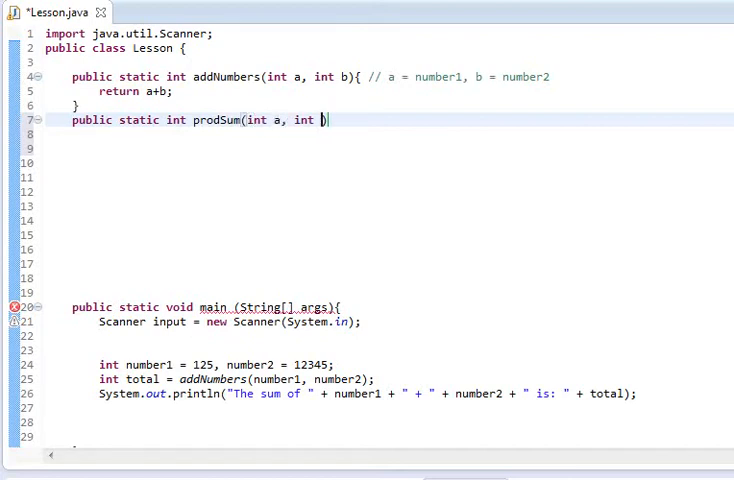
pyautogui.write(')')
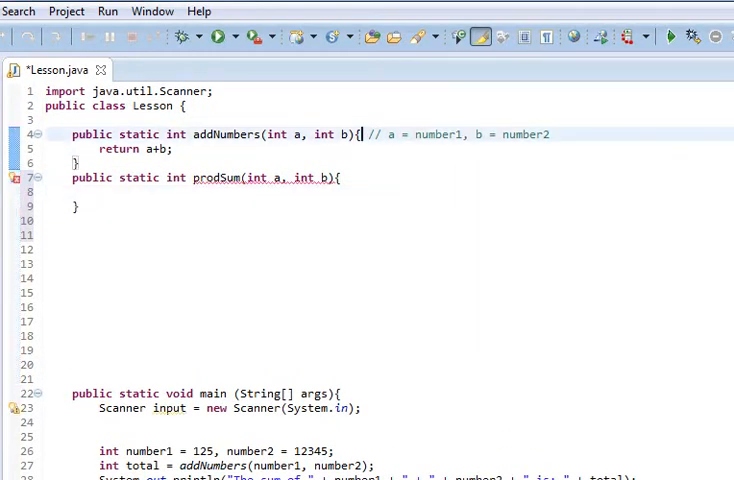
pyautogui.write('x')
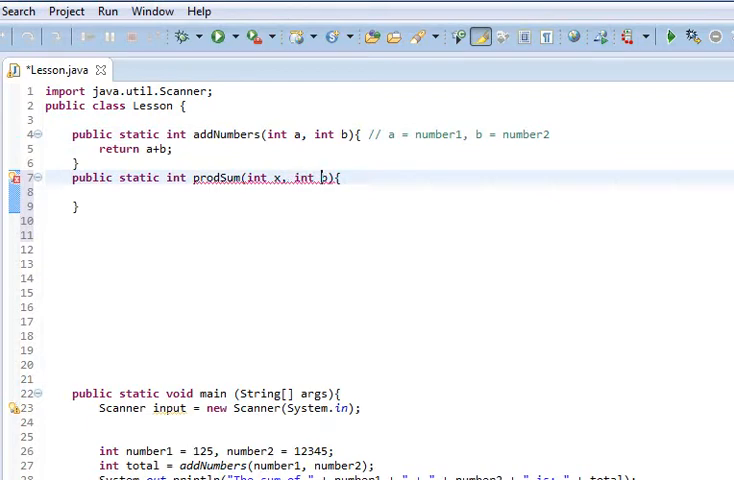
pyautogui.write('y')
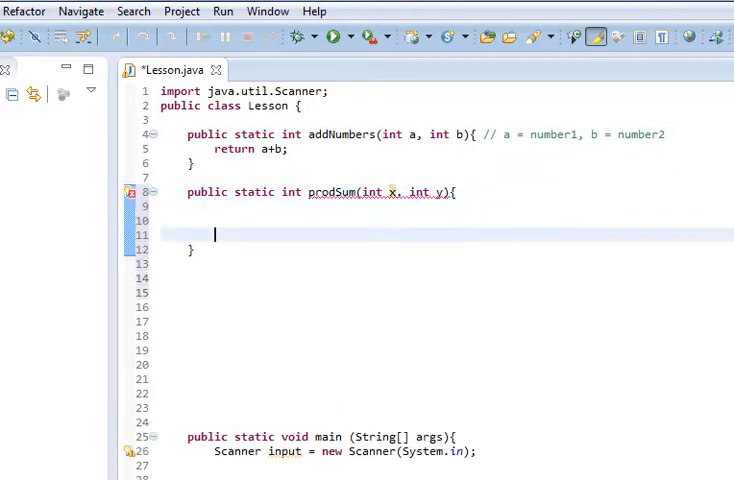
# Give prodSum the body return(x*y); so it returns the product
pyautogui.write('return')
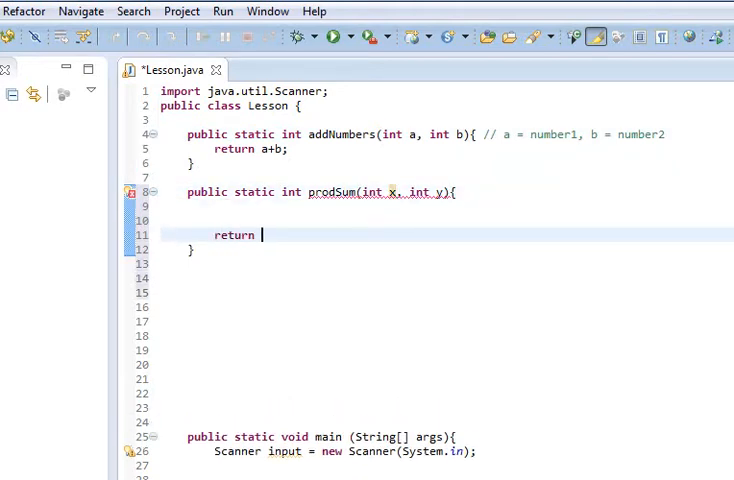
pyautogui.write('(x*')
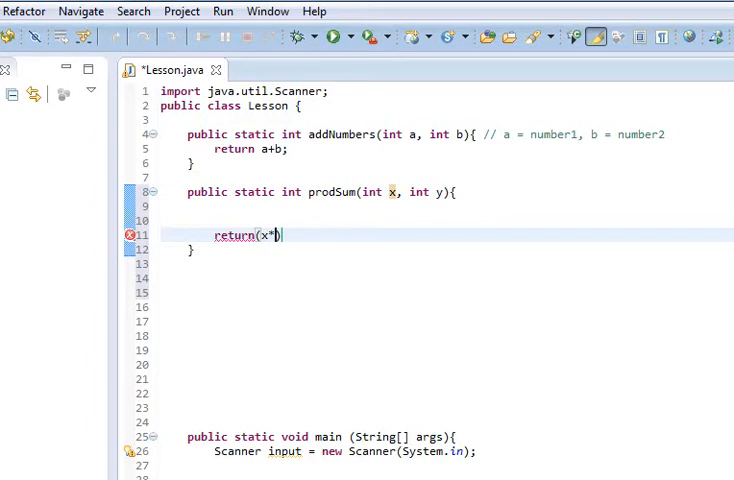
pyautogui.write('y);')
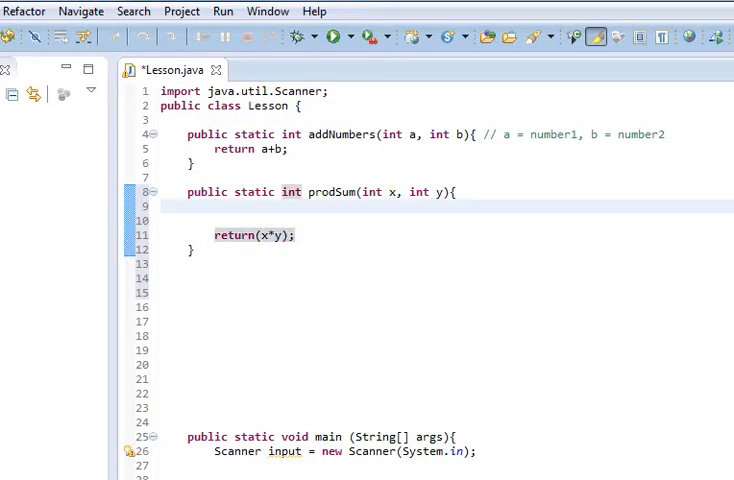
# Start a println in prodSum with the text "The sum of "
pyautogui.write('System.ou')
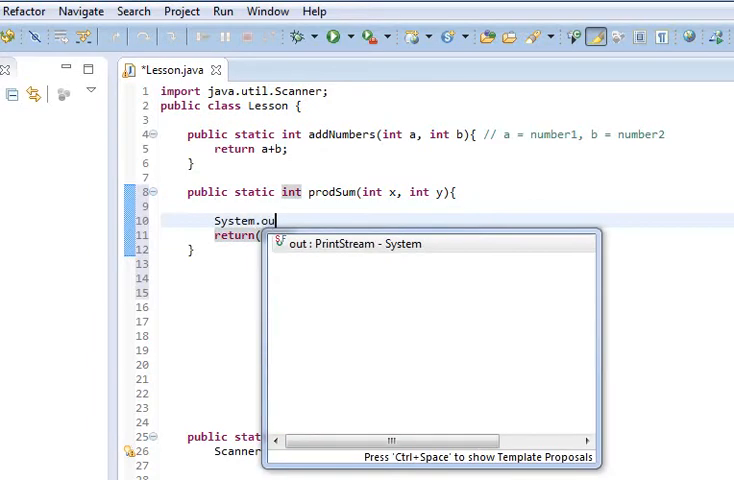
pyautogui.write('t.println(')
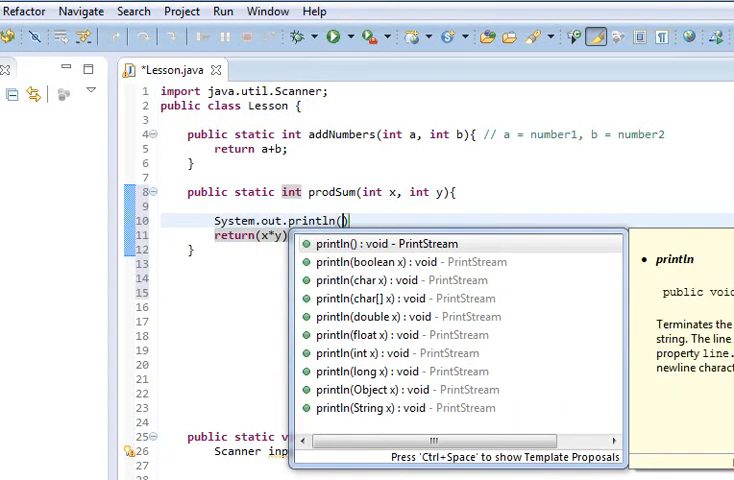
pyautogui.write('"The')
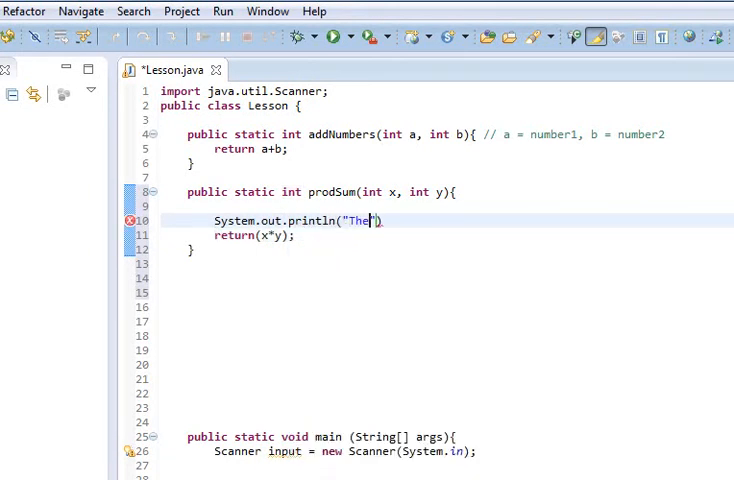
pyautogui.write('sum of t')
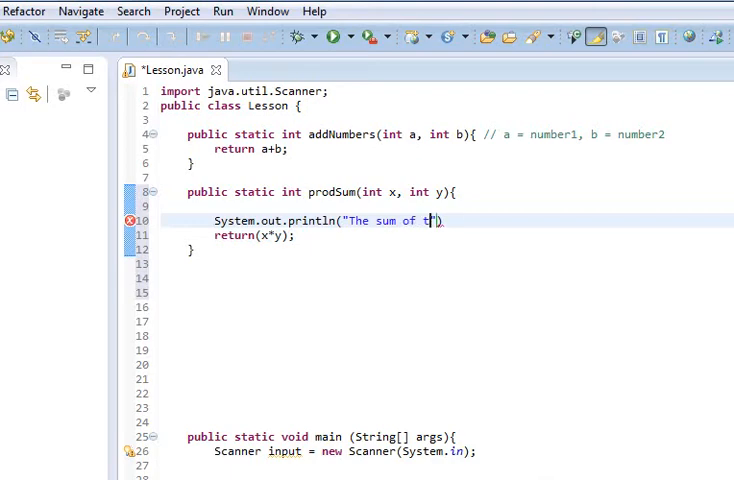
pyautogui.press('Backspace')
pyautogui.write('" + x + " ')
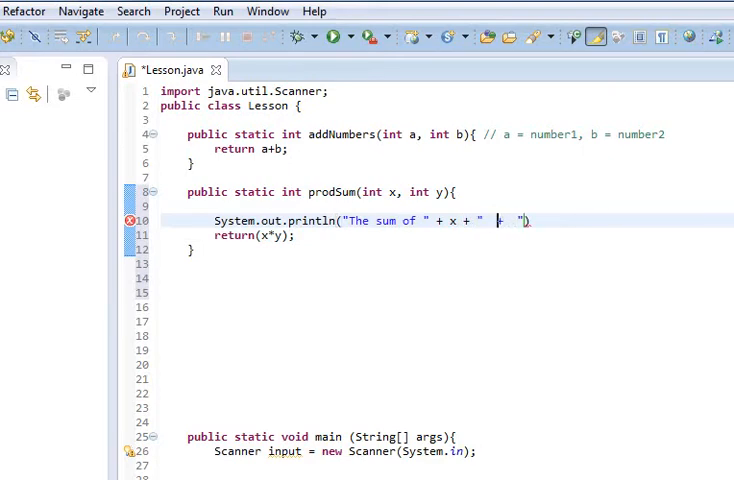
# Complete the println to concatenate x, " + ", y, " = " and (x+y)
pyautogui.write('+ y')
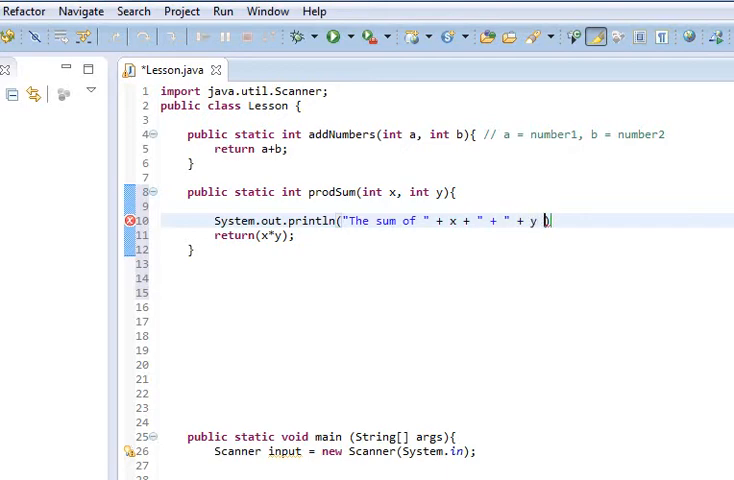
pyautogui.write('+ " = "')
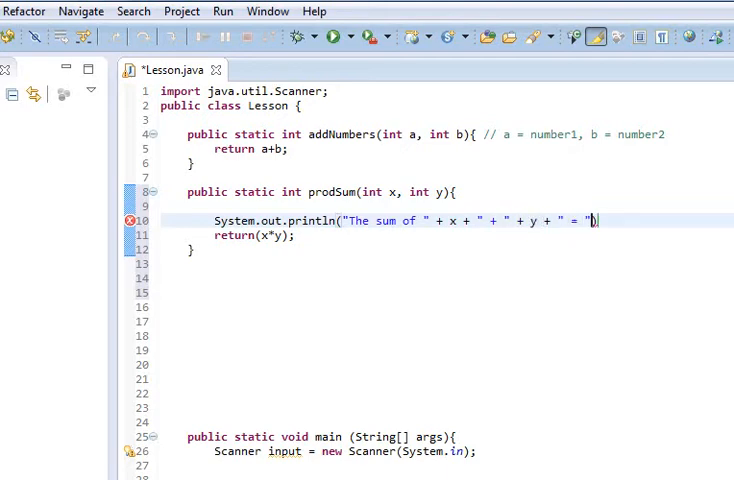
pyautogui.write('+ b')
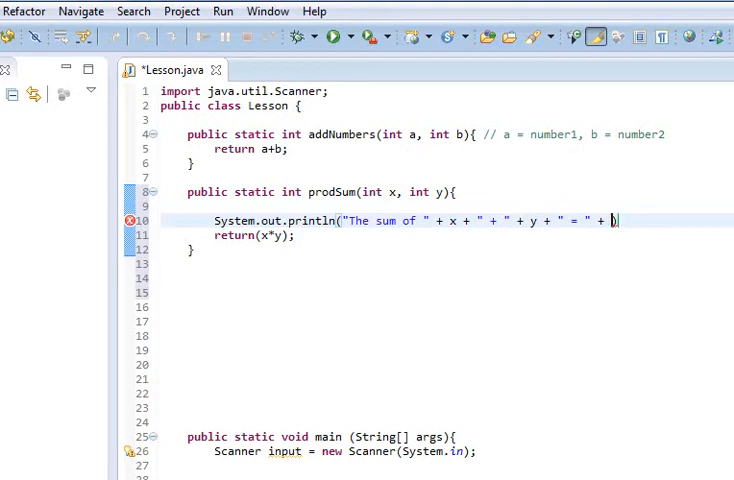
pyautogui.write('(x+y')
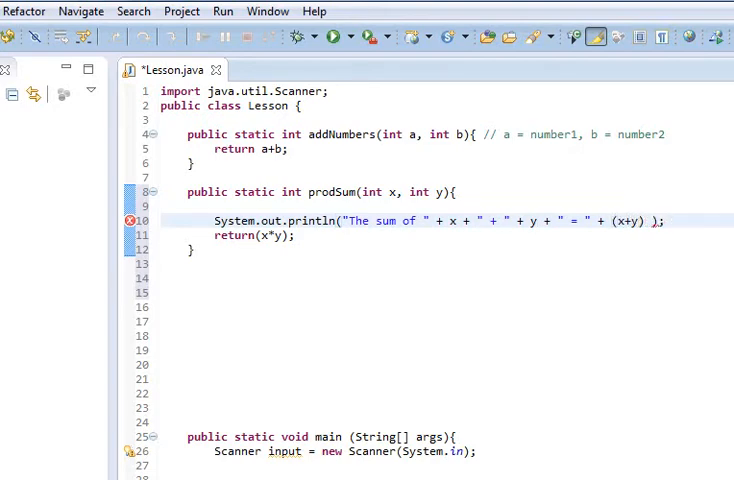
# Rename main's total to product with * in the message and run it, printing 12470
pyautogui.scroll(-3)
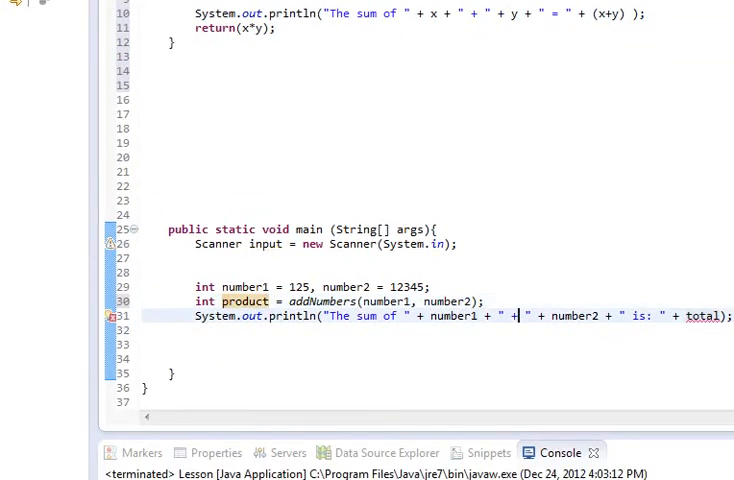
pyautogui.write('*')
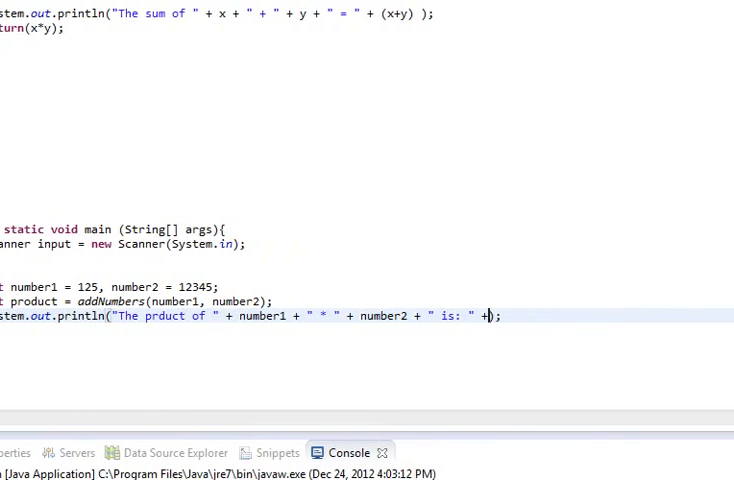
pyautogui.write('product')
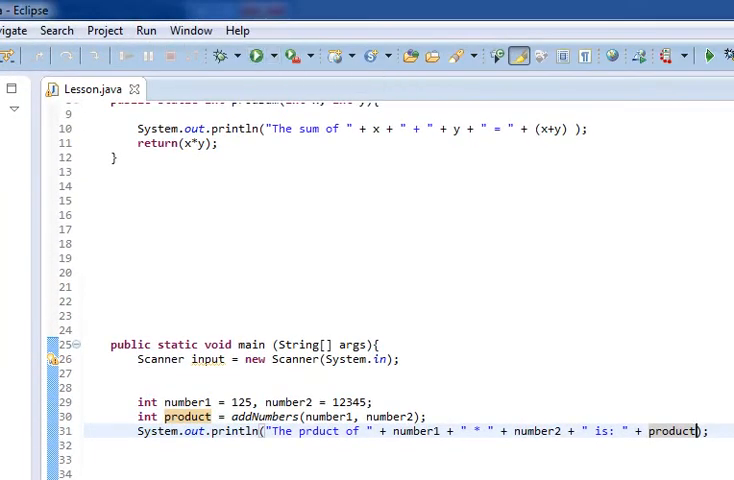
pyautogui.click(260, 56)
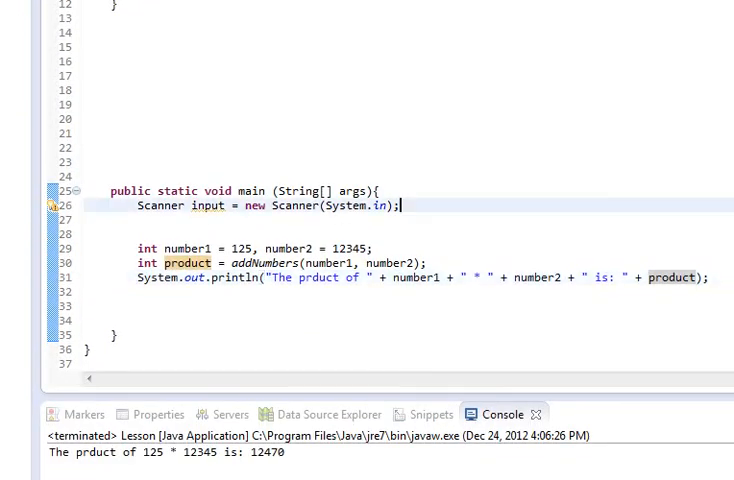
pyautogui.scroll(3)
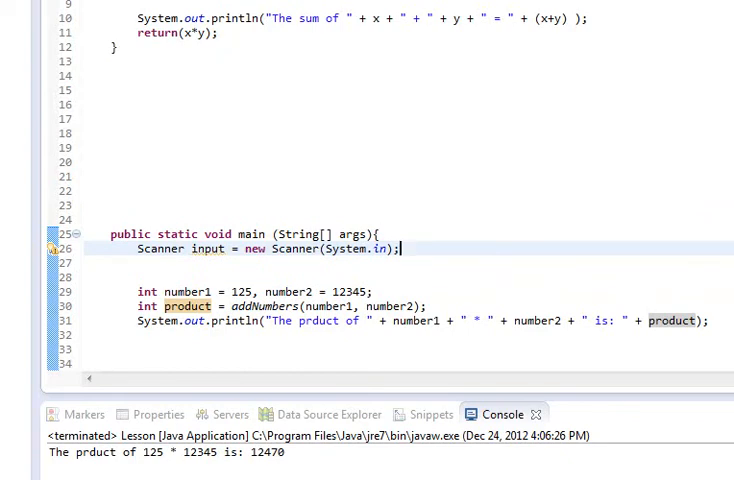
# Replace the addNumbers call in main with prodSum and run, printing sum 12470 and product 1543125
pyautogui.doubleClick(264, 304)
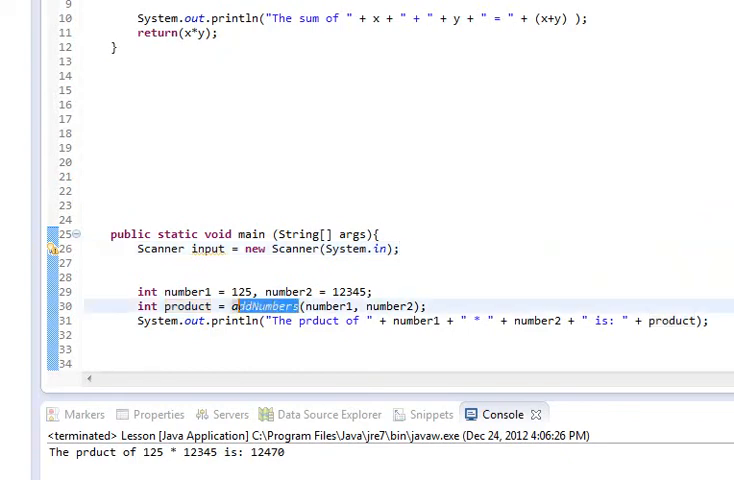
pyautogui.write('prodS')
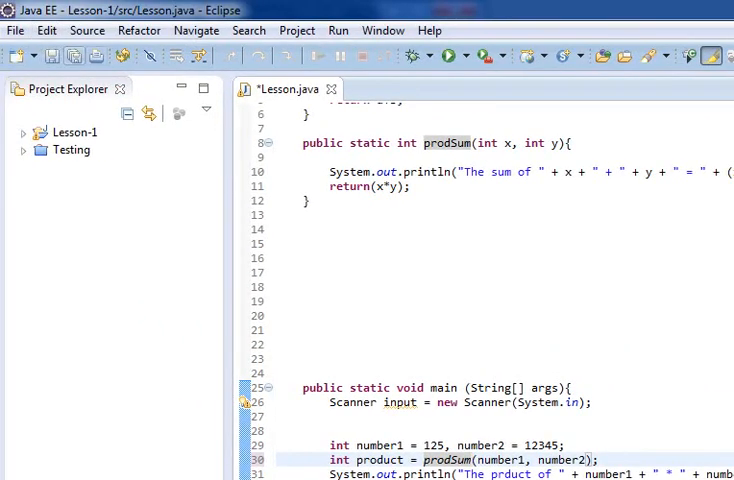
pyautogui.click(448, 56)
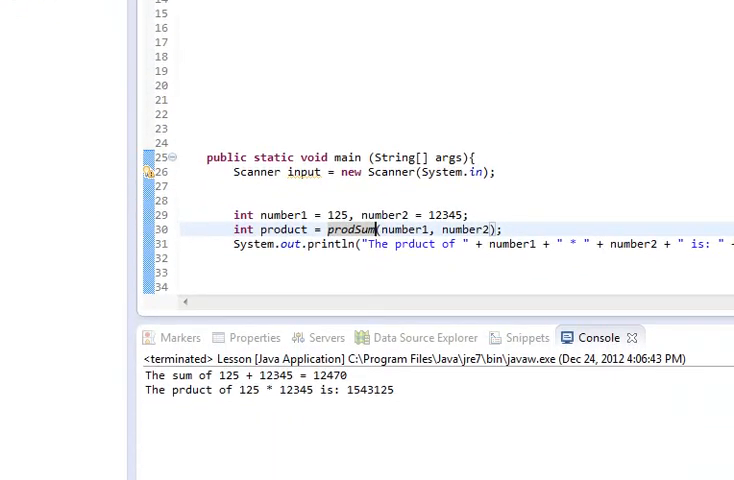
pyautogui.scroll(3)
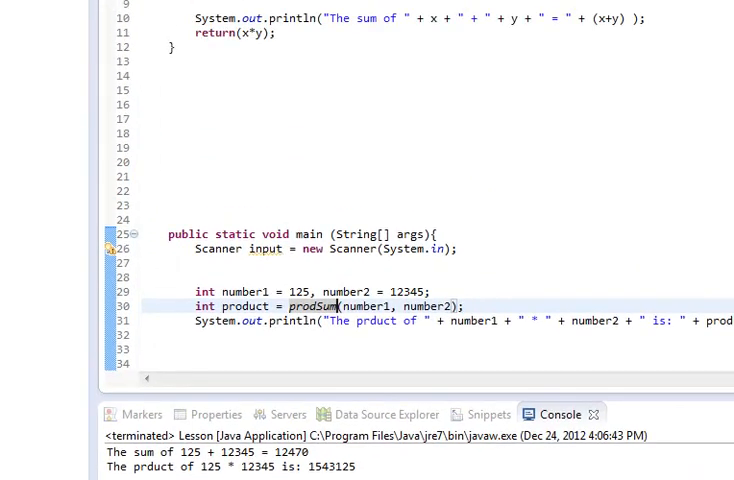
pyautogui.scroll(3)
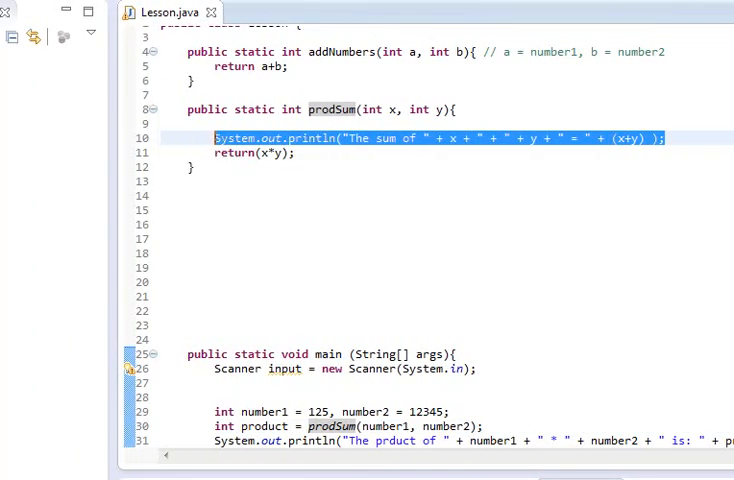
# Delete the blank first line of prodSum's body and return the cursor to main
pyautogui.click(210, 122)
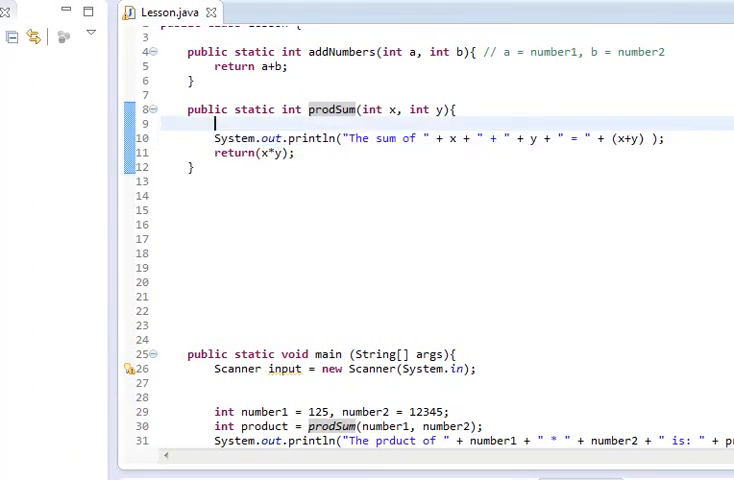
pyautogui.press('Delete')
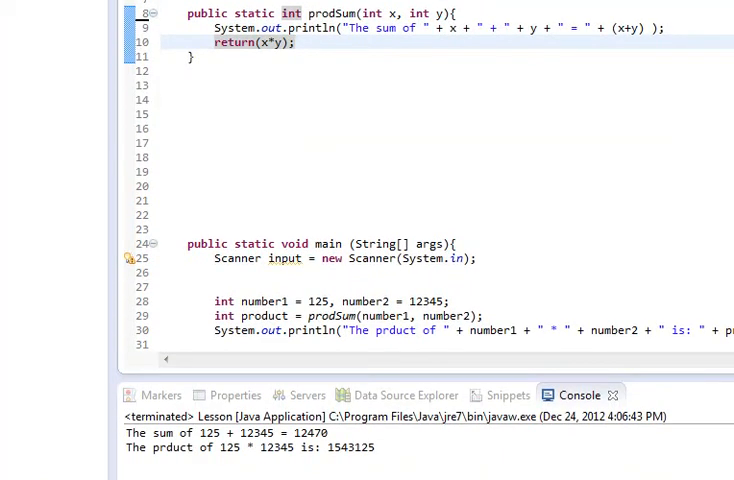
pyautogui.moveTo(264, 316)
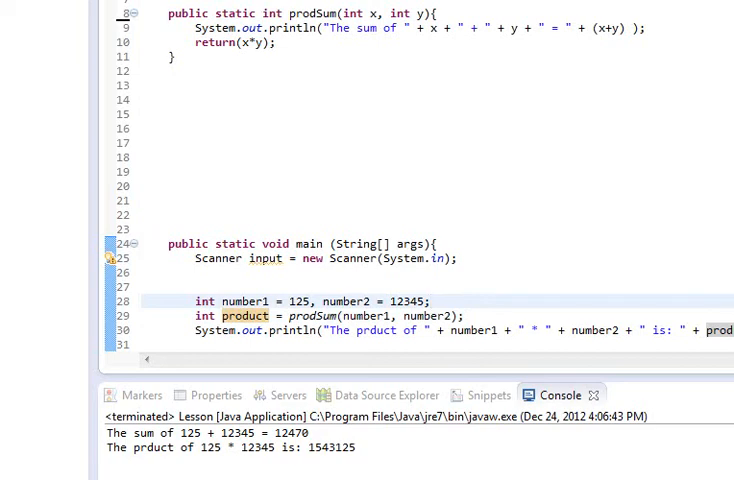
pyautogui.click(430, 300)
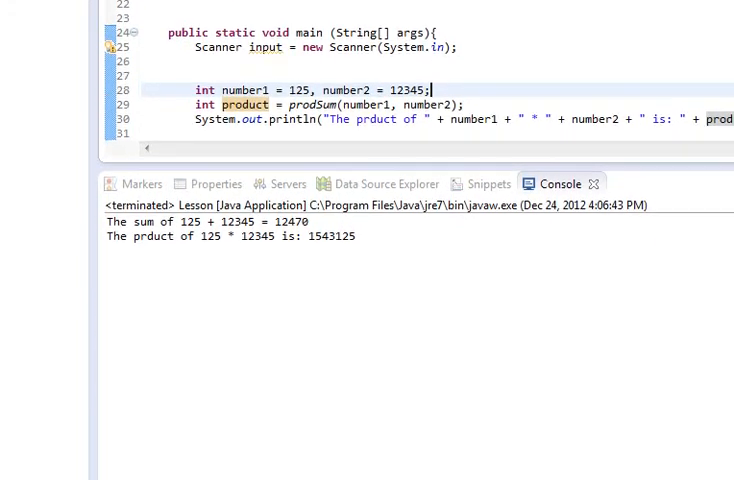
pyautogui.scroll(3)
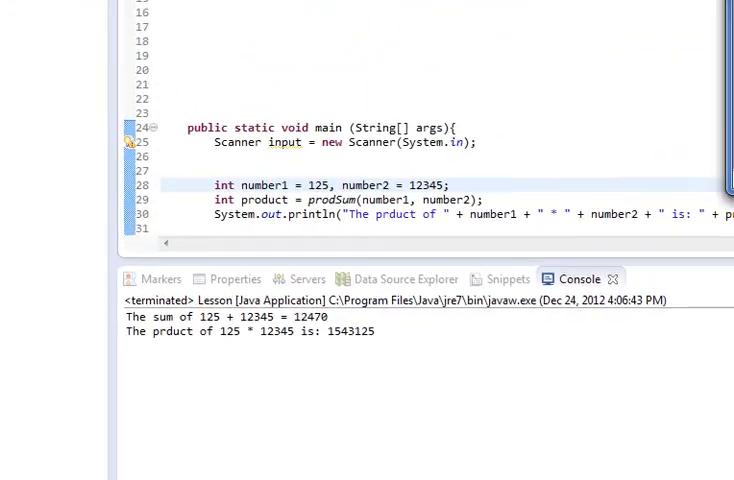